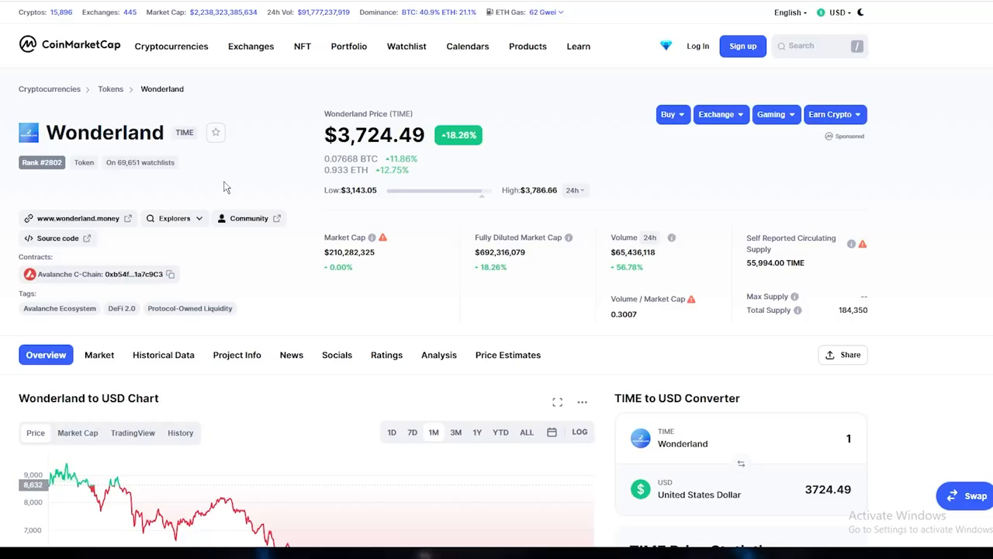
Close the wallet popup and check the Wonderland calculator's 0.337153 MEMO balance and 72,096% APY returns
scroll(down, 3)
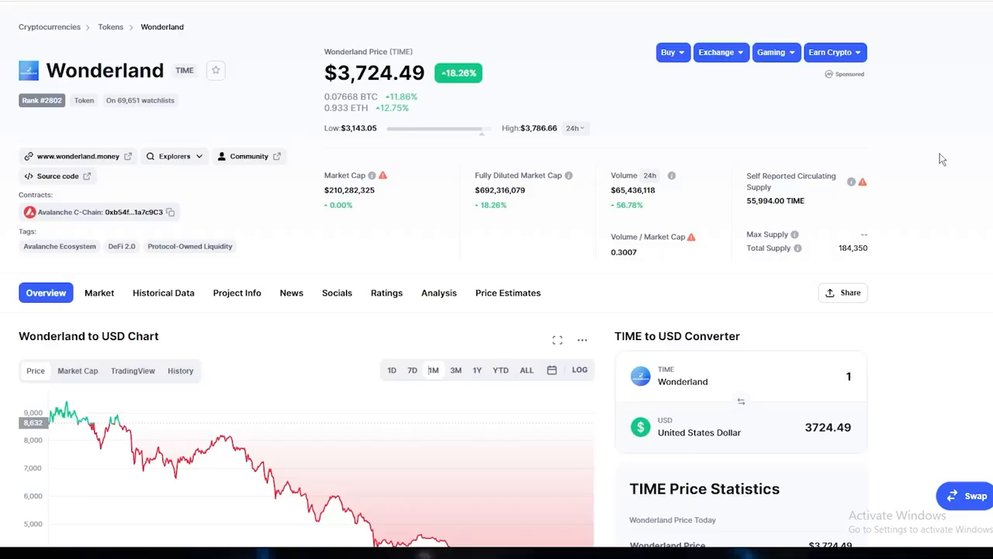
scroll(down, 3)
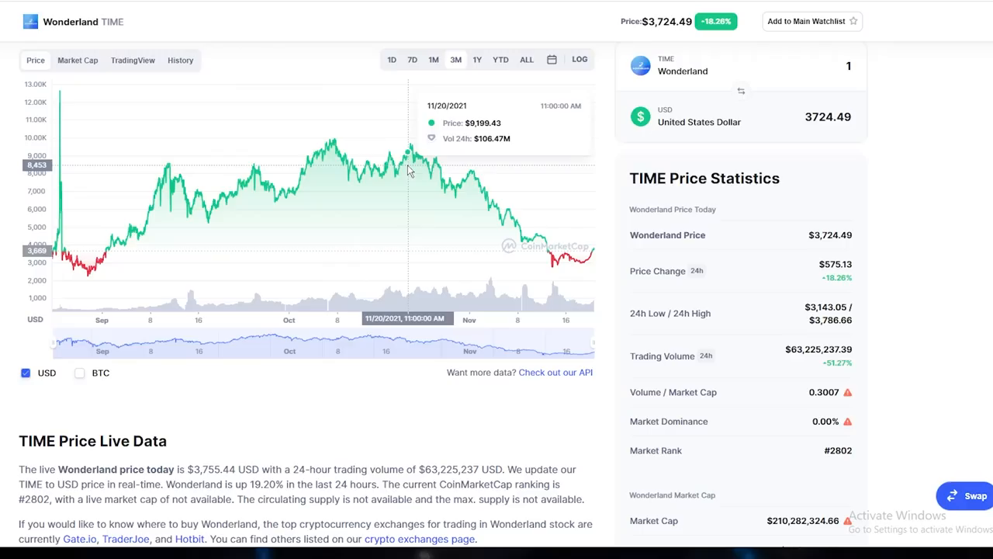
mouse_move(512, 221)
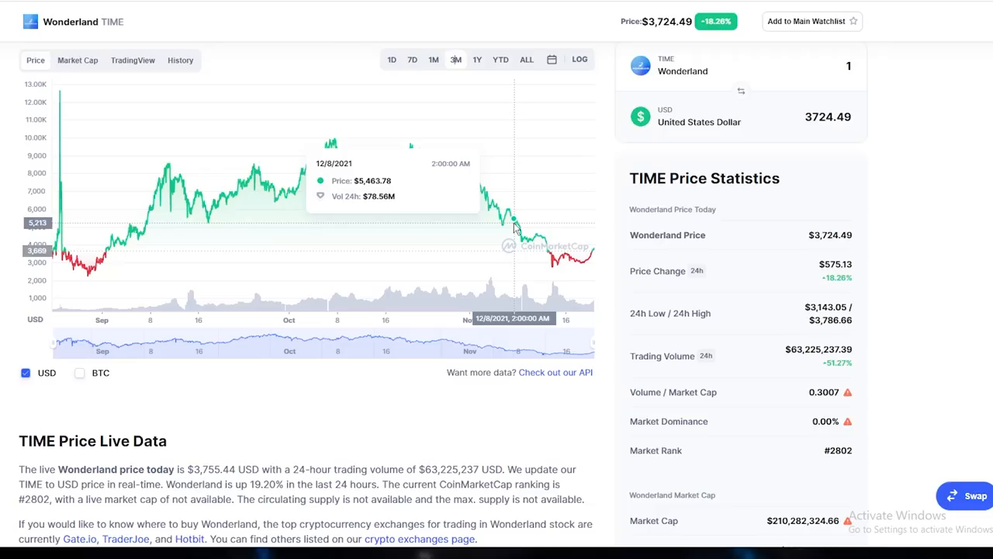
click(433, 59)
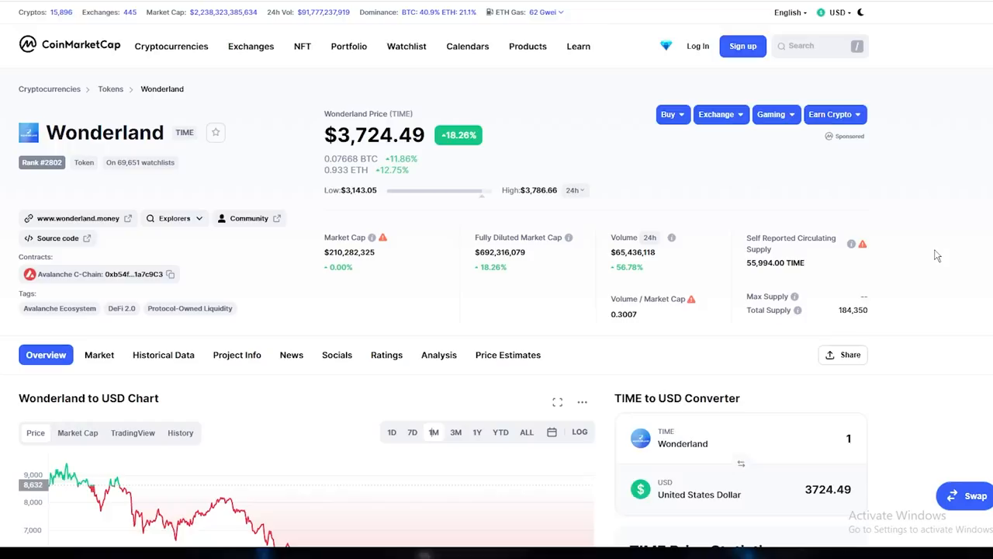
scroll(down, 3)
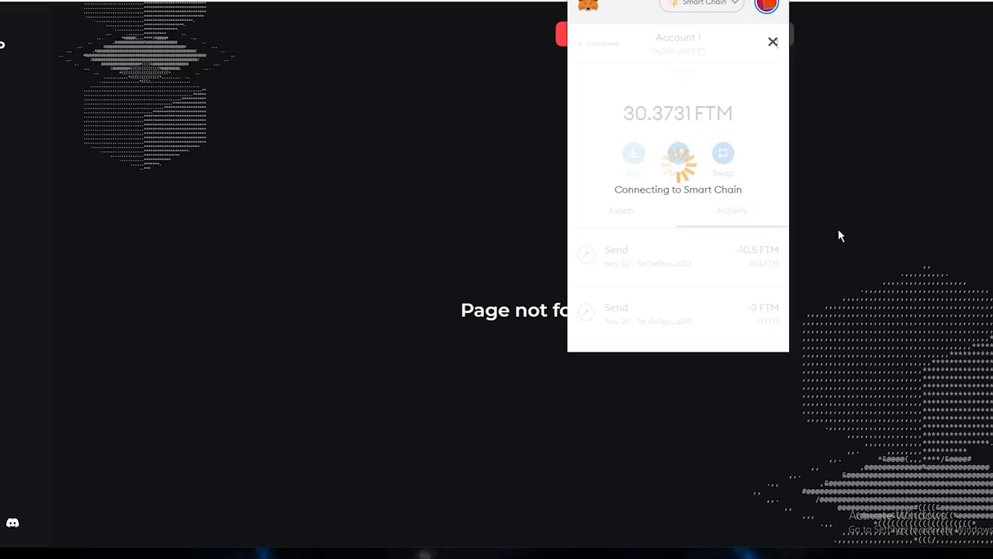
click(773, 41)
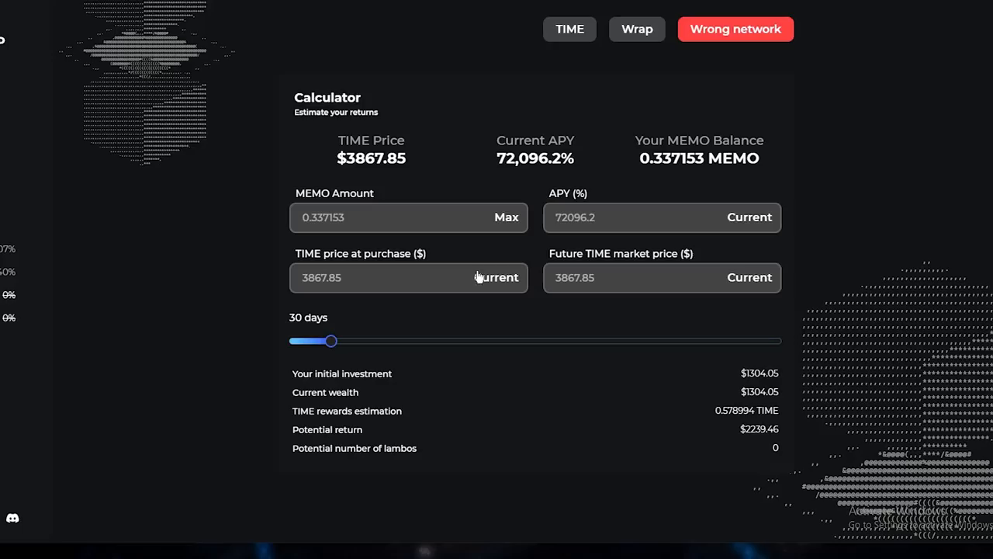
drag(331, 341, 536, 340)
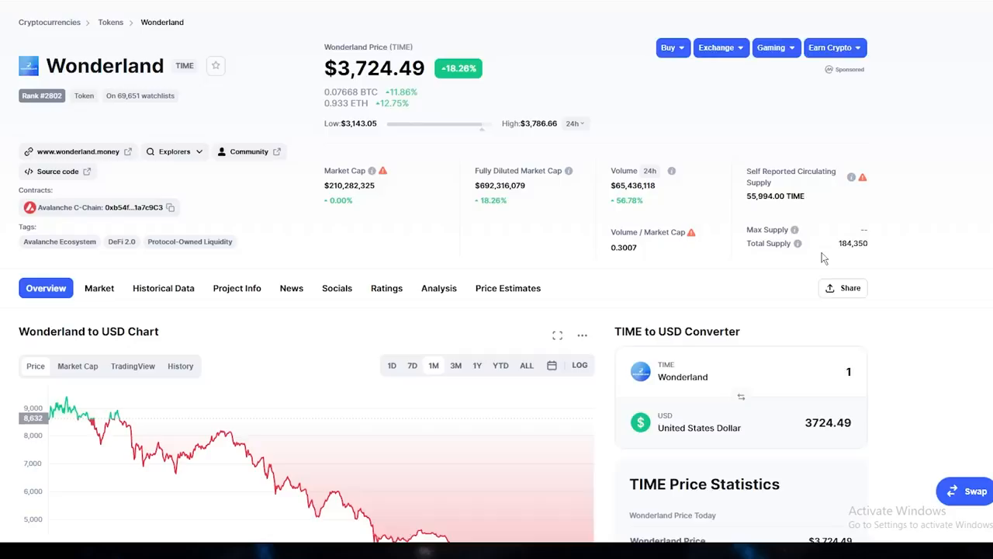
Scroll the CoinMarketCap Wonderland page before returning to the ROI spreadsheet
scroll(down, 3)
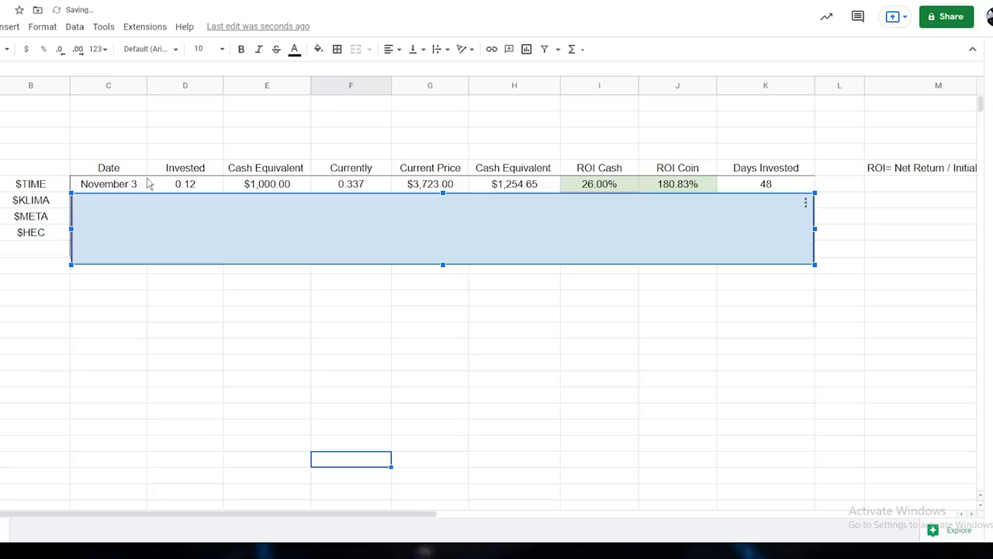
click(266, 184)
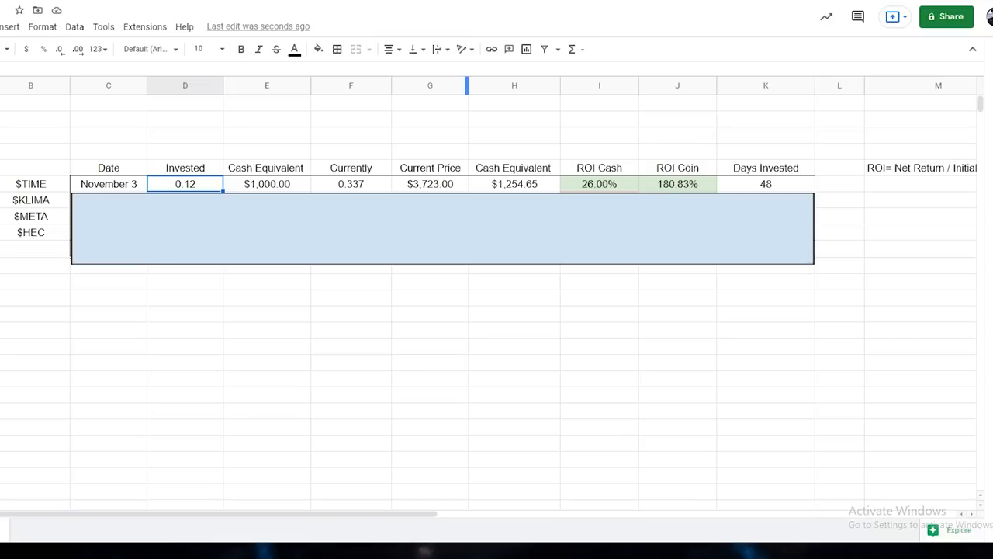
click(514, 184)
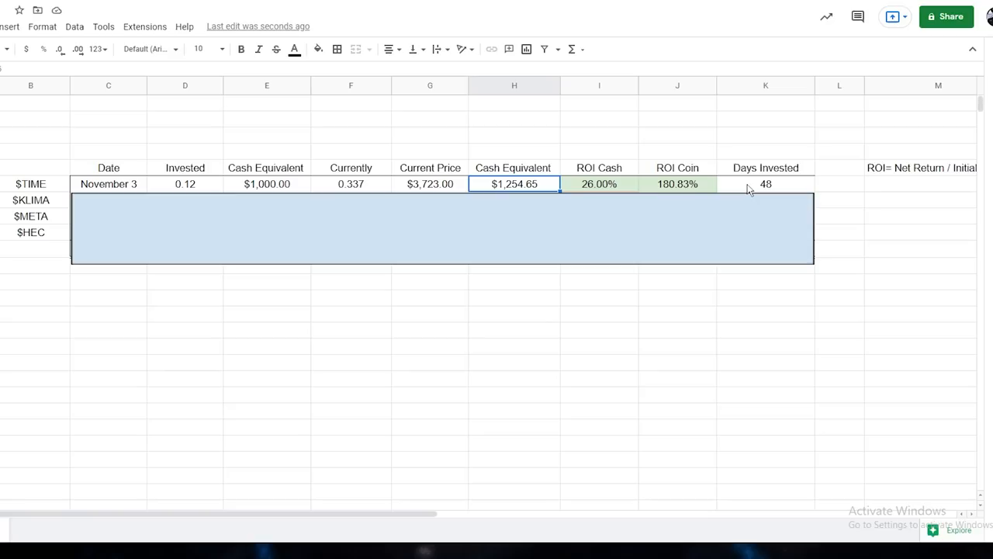
click(598, 184)
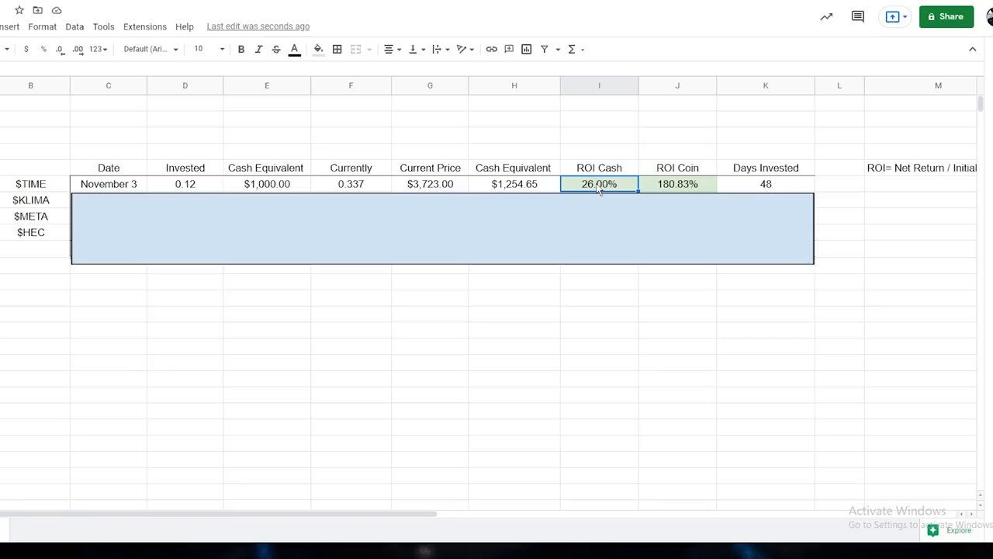
click(677, 184)
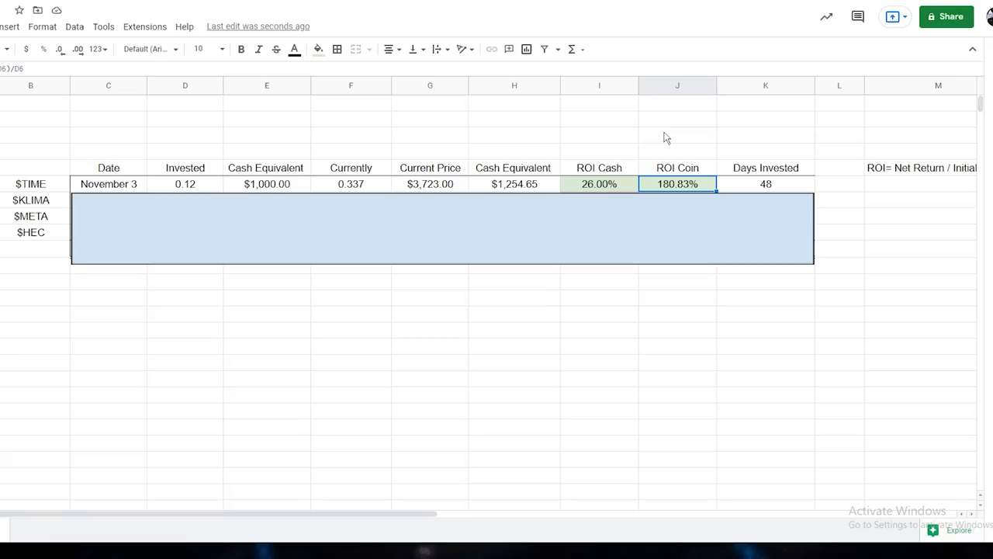
mouse_move(617, 192)
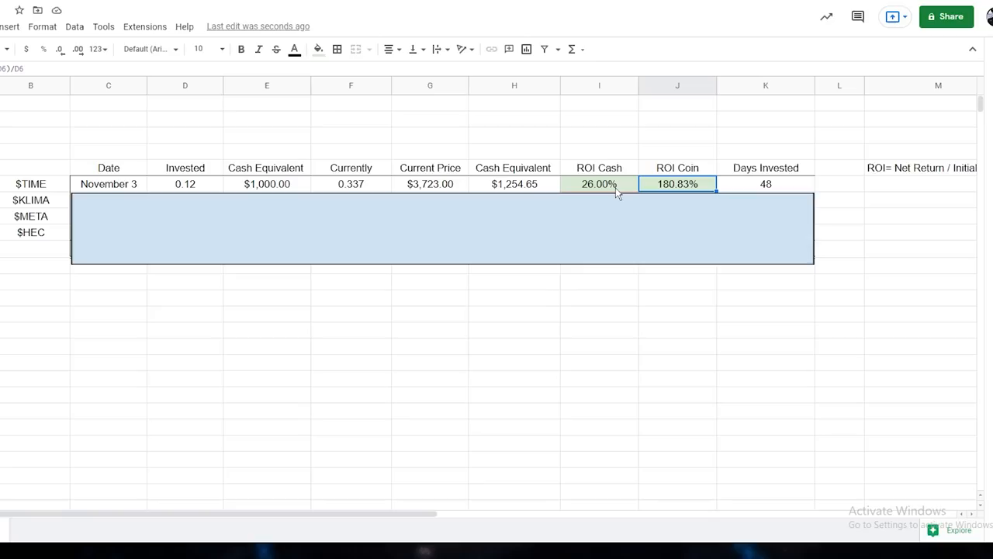
scroll(right, 3)
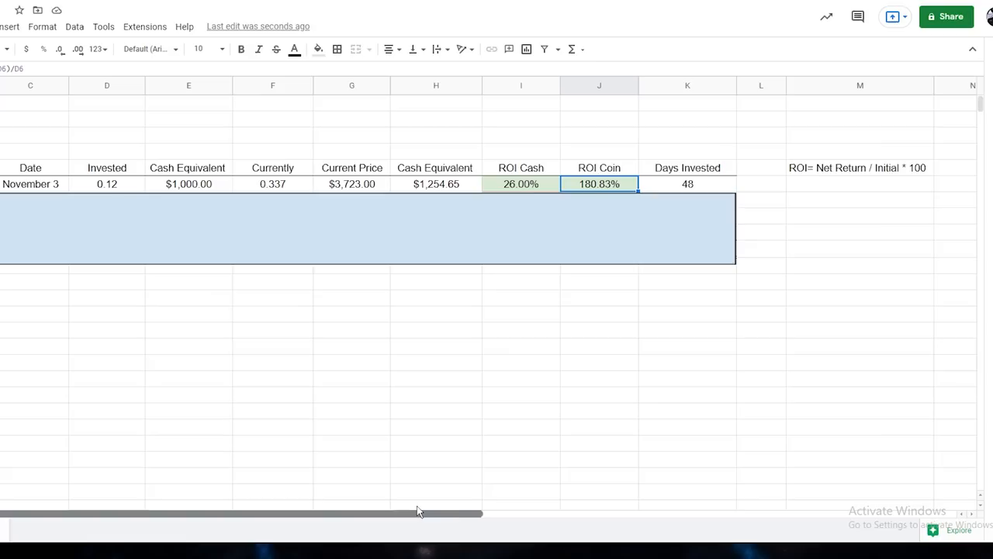
mouse_move(481, 213)
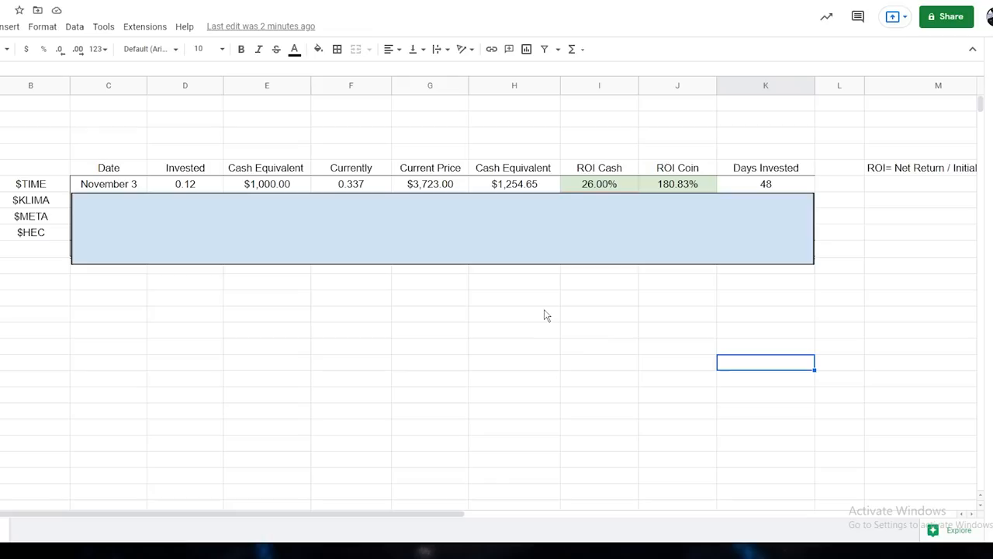
mouse_move(416, 320)
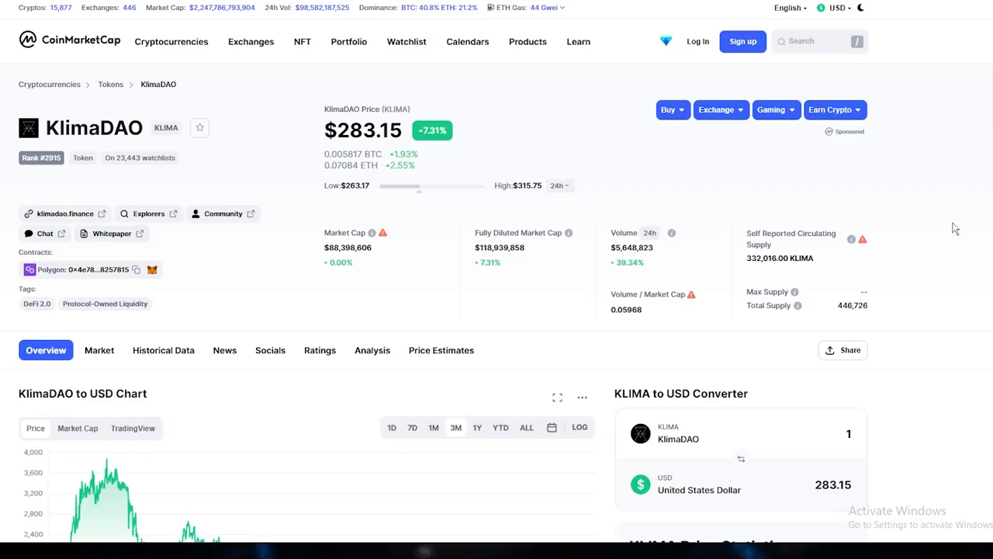
Scroll the KlimaDAO page down to the KLIMA $283.15 price chart
scroll(down, 3)
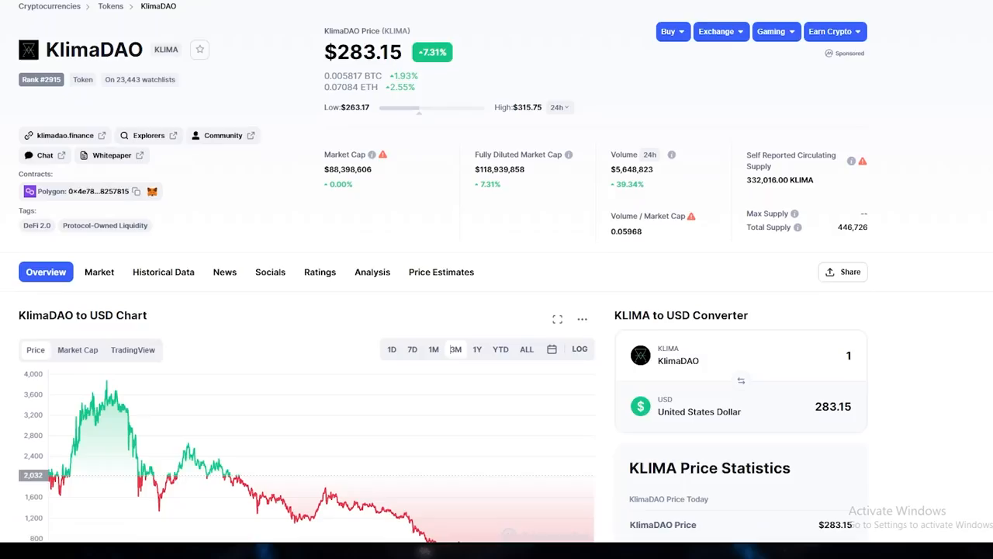
scroll(down, 3)
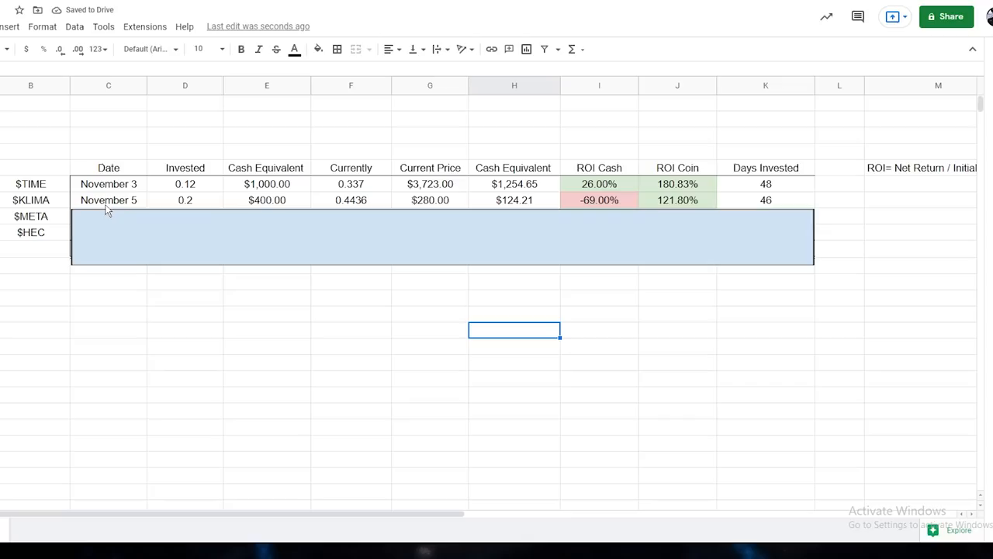
click(266, 201)
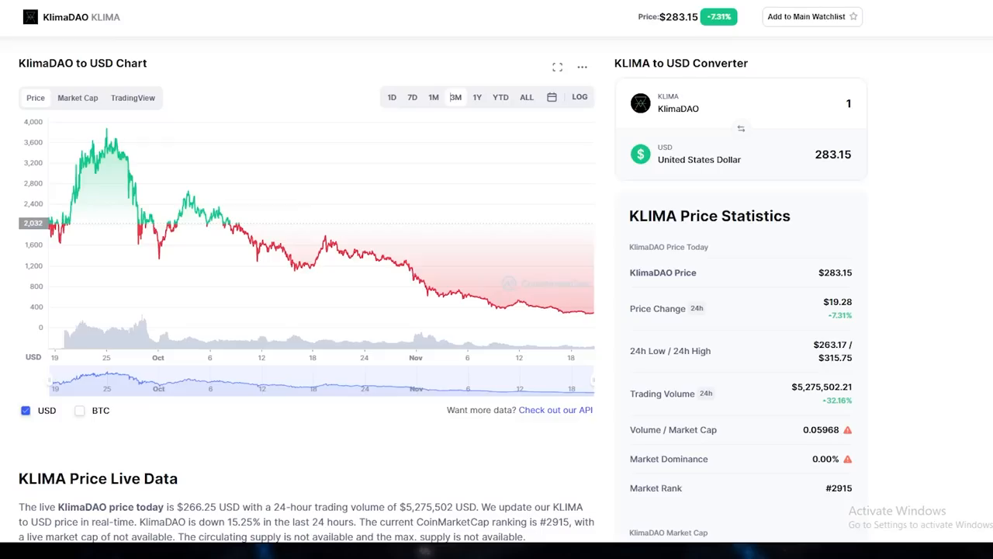
mouse_move(262, 207)
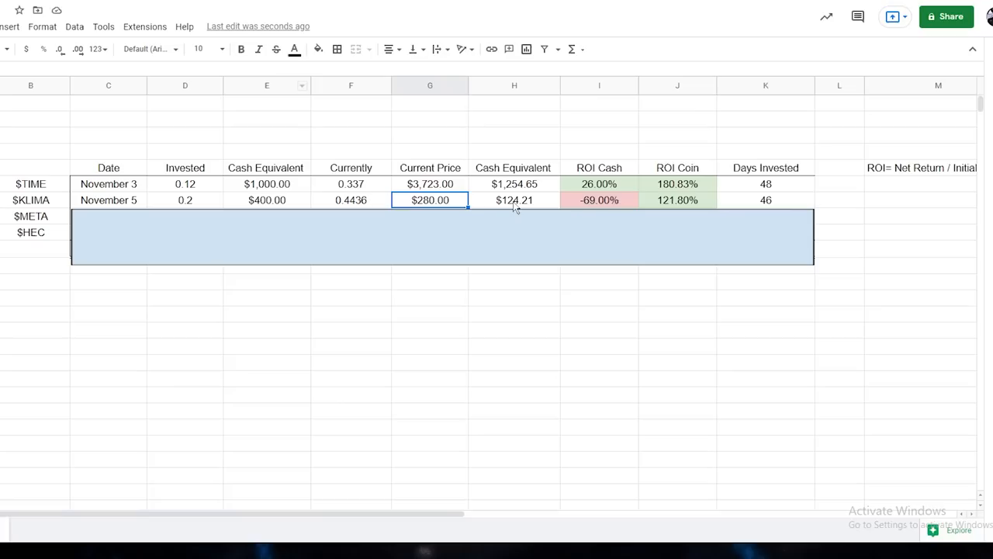
click(598, 199)
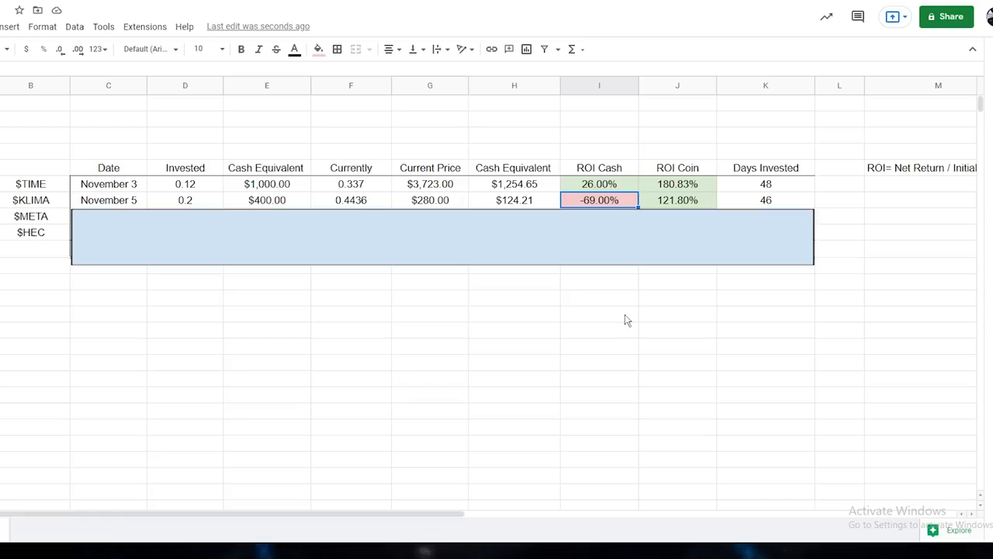
click(677, 200)
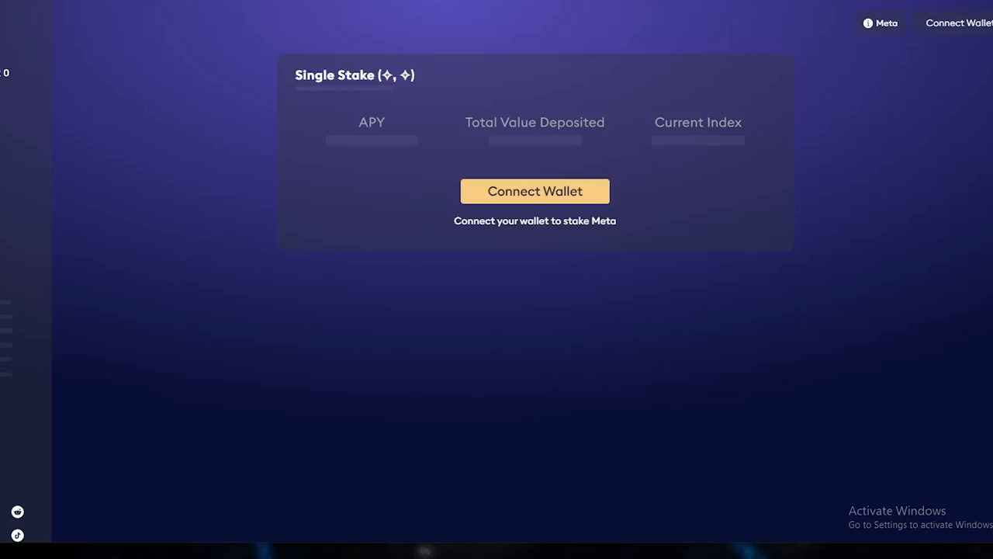
Connect the wallet and select the 1.6872 sMeta staked balance figure
click(535, 191)
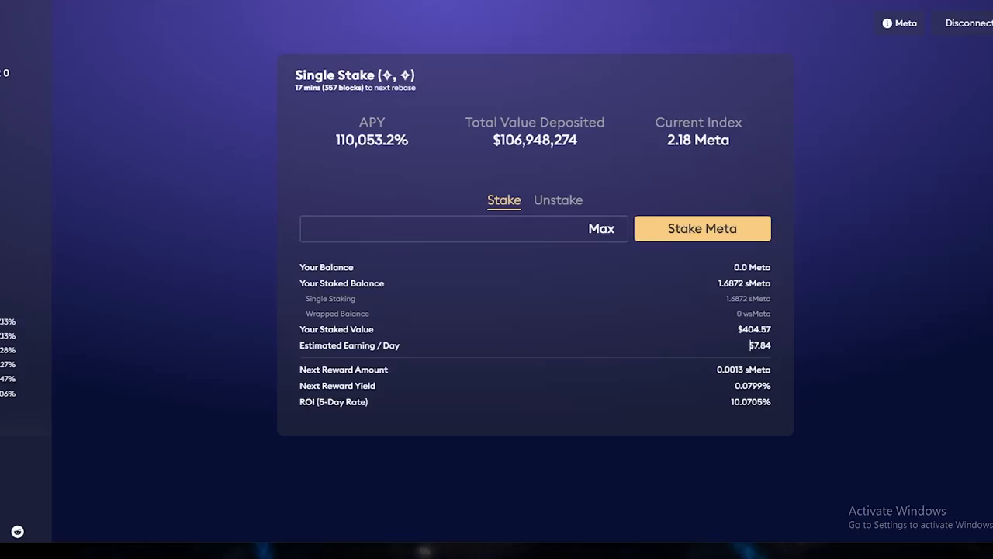
double_click(759, 344)
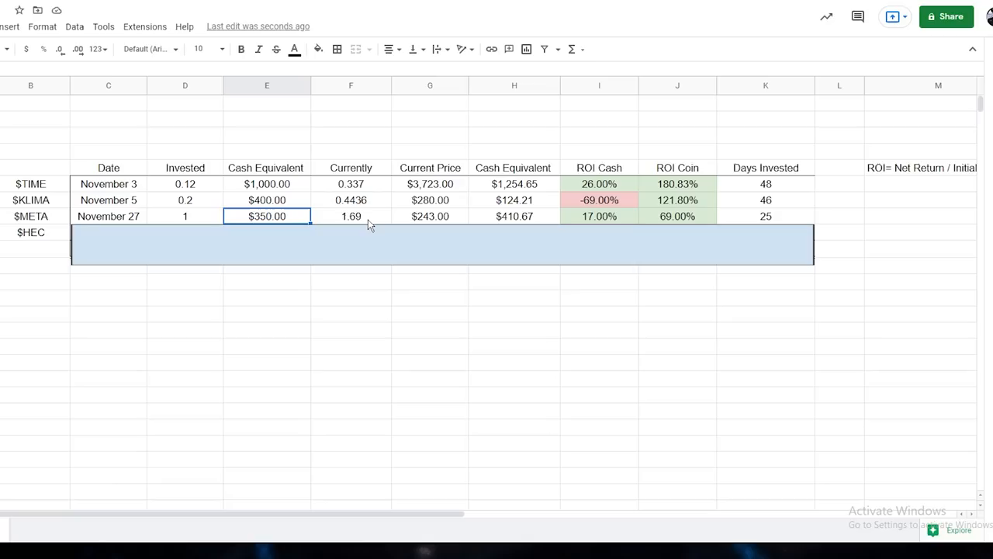
Check the META row's cash equivalent, current value and 17% cash ROI cells
click(514, 216)
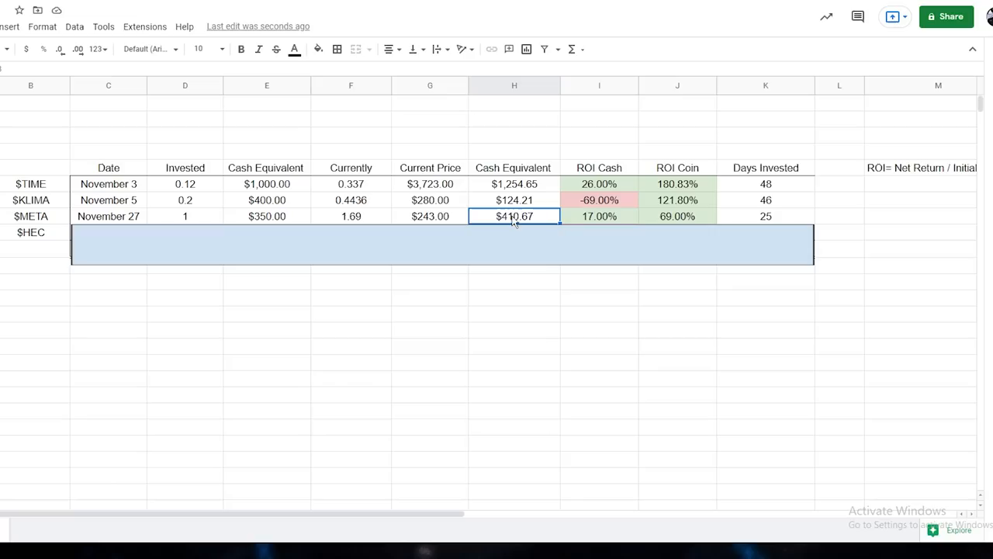
click(598, 215)
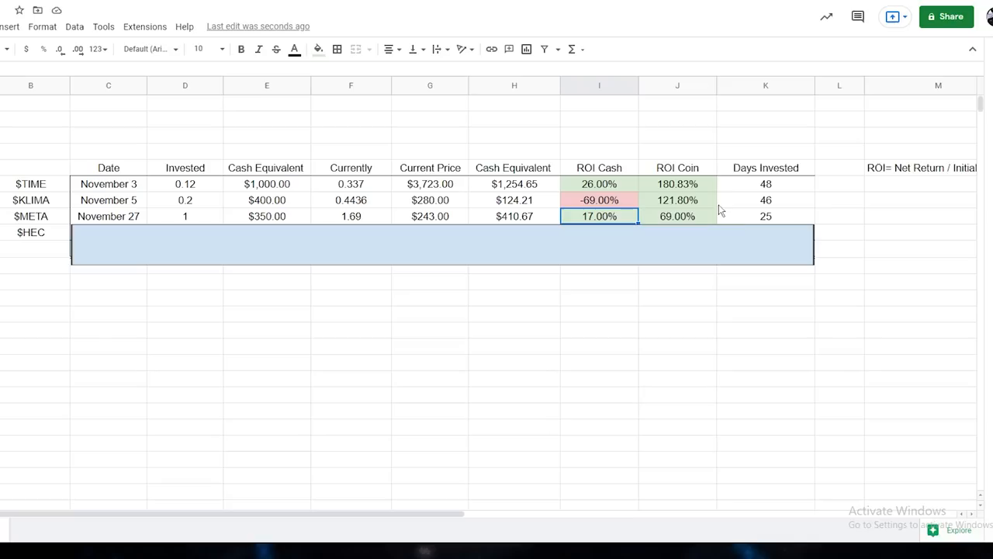
click(677, 216)
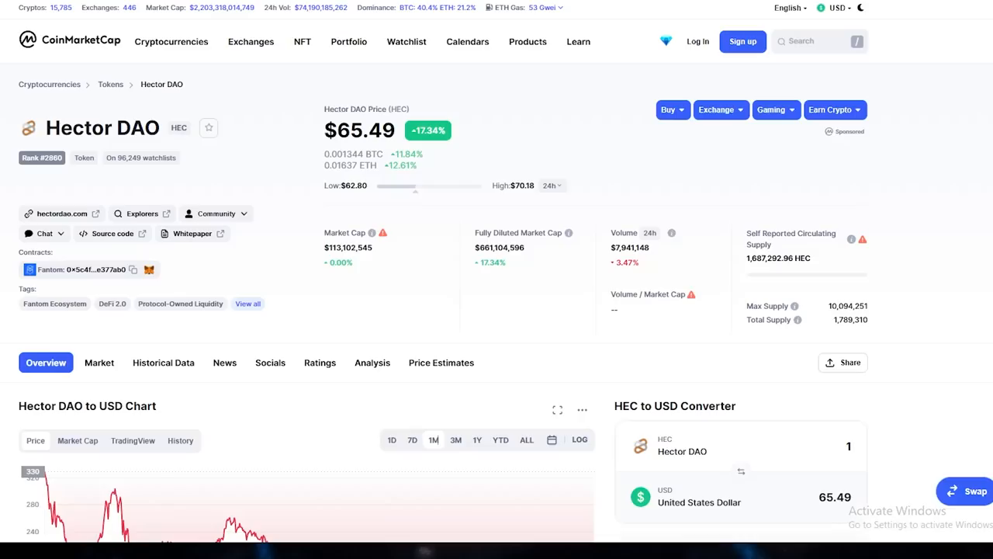
Scroll down the Hector DAO page to HEC's one-month price chart
scroll(down, 3)
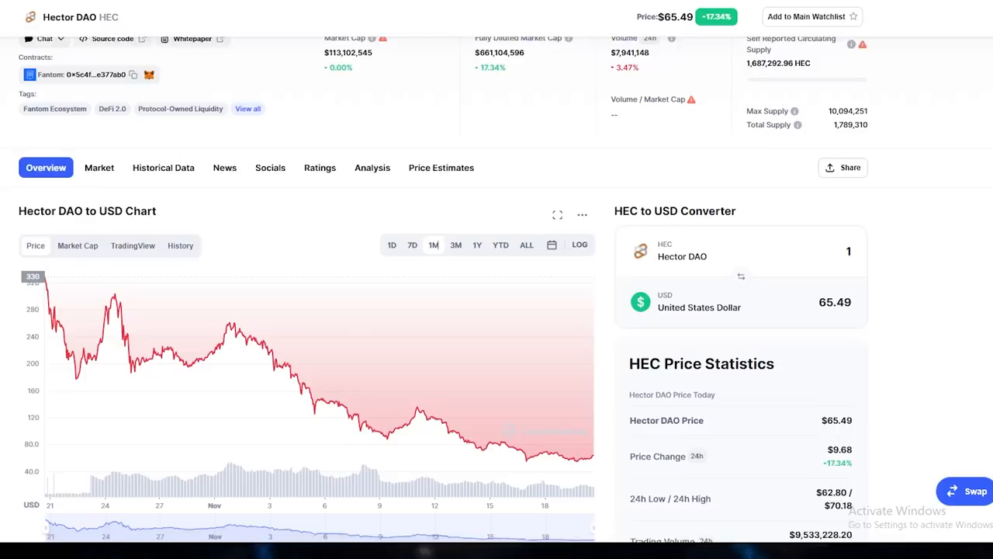
scroll(down, 3)
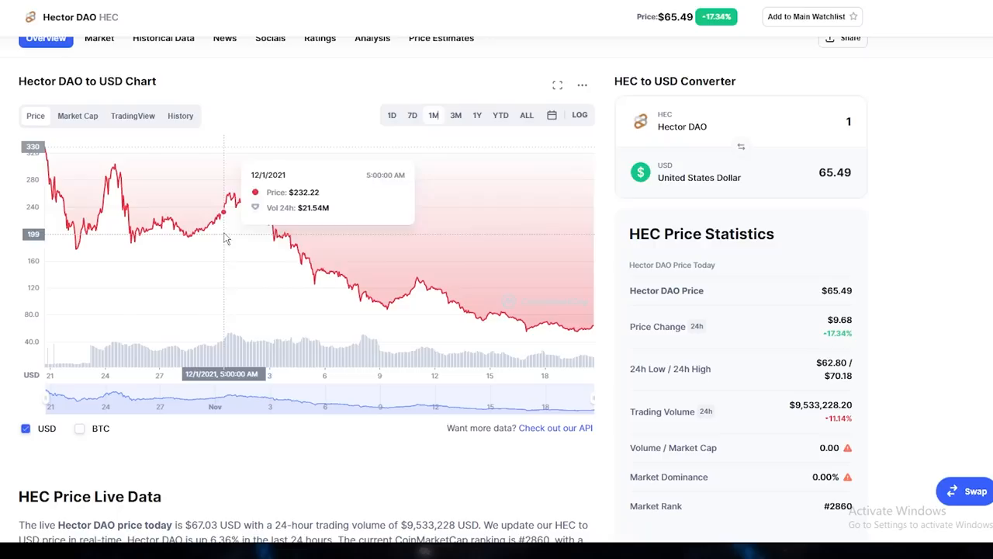
mouse_move(293, 266)
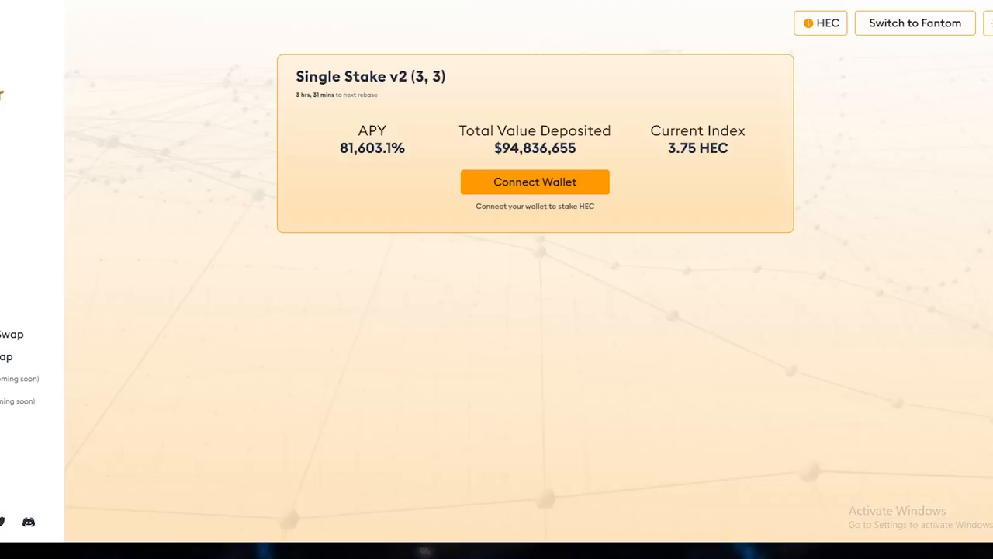
Connect the wallet on the HEC stake page to see the staked HEC
click(535, 182)
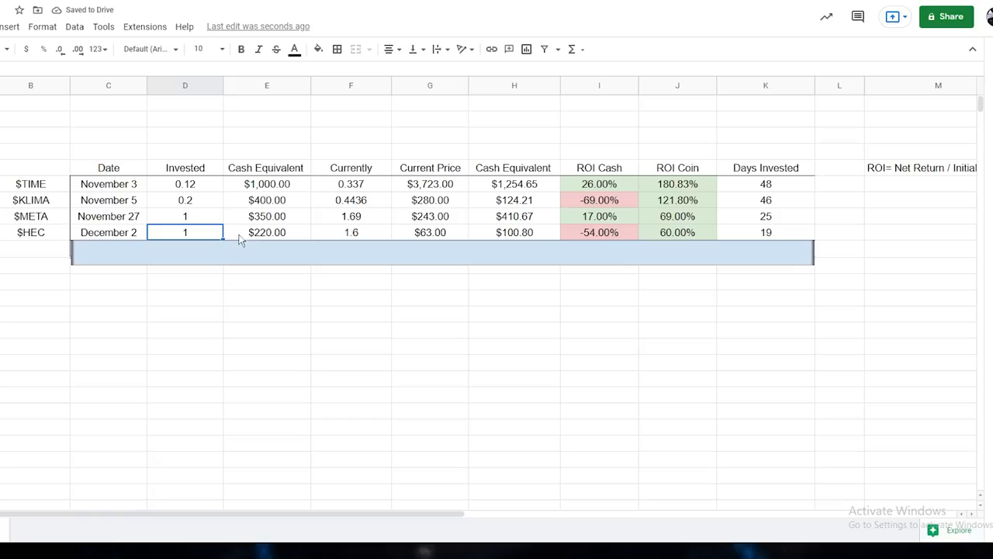
Review the HEC row's entries, $63 price and -54% cash ROI, then select the blue bar
click(350, 232)
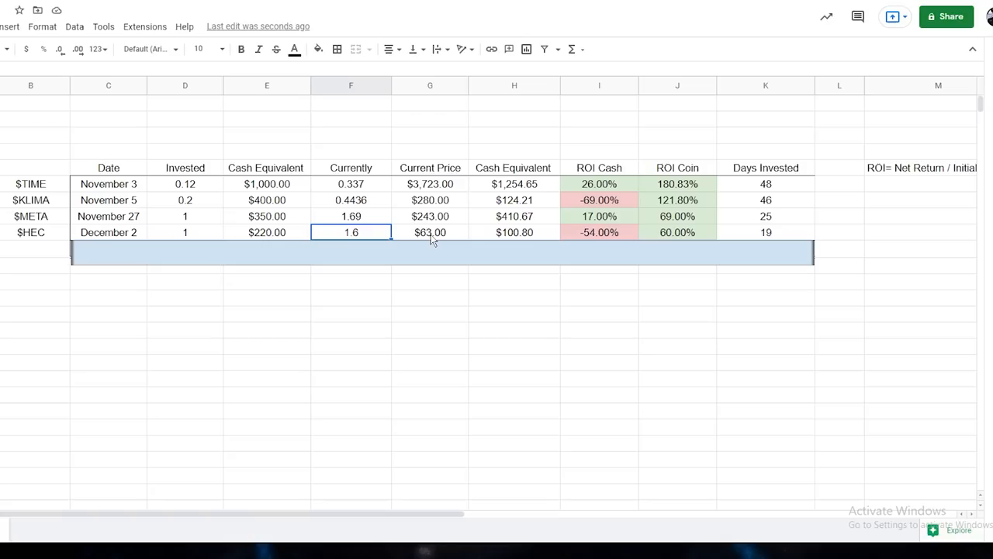
click(514, 232)
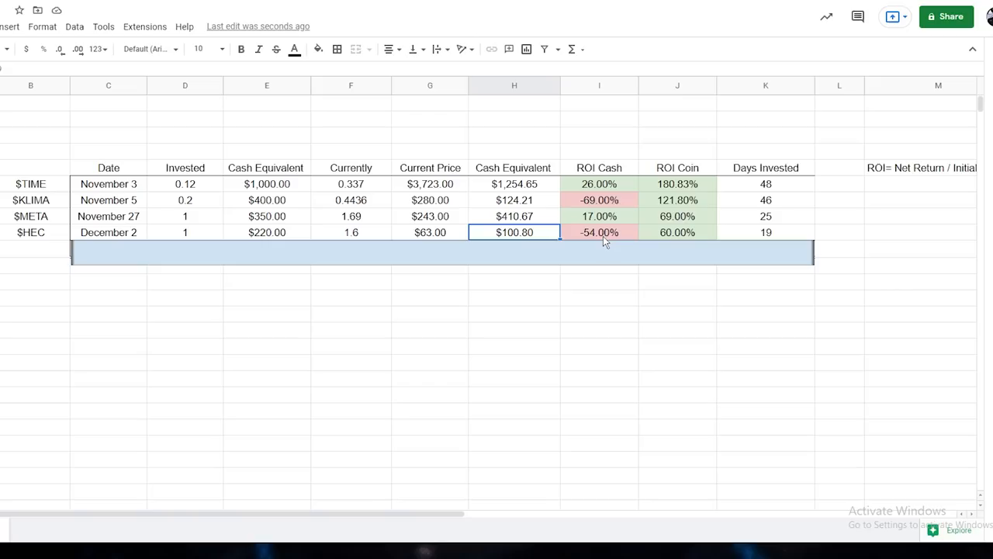
click(677, 232)
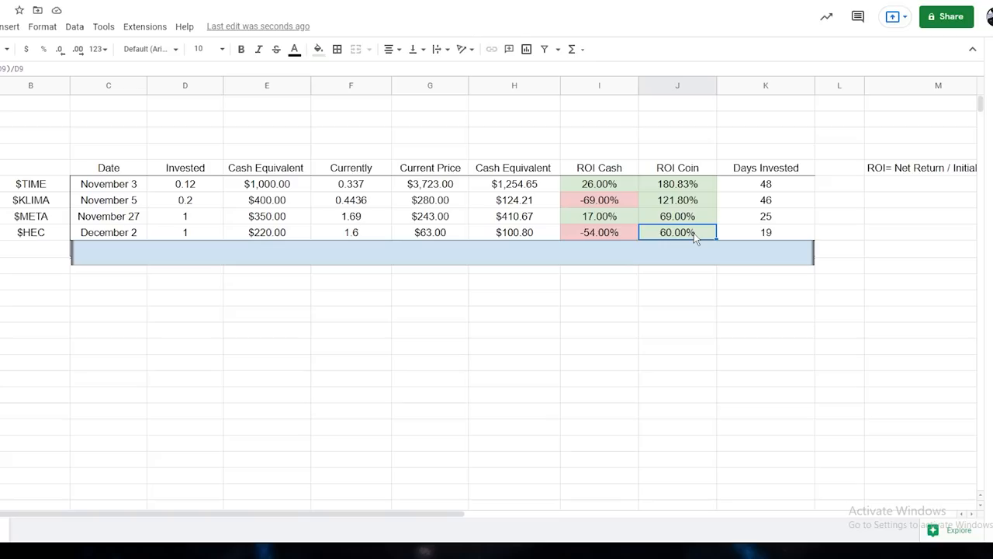
mouse_move(600, 293)
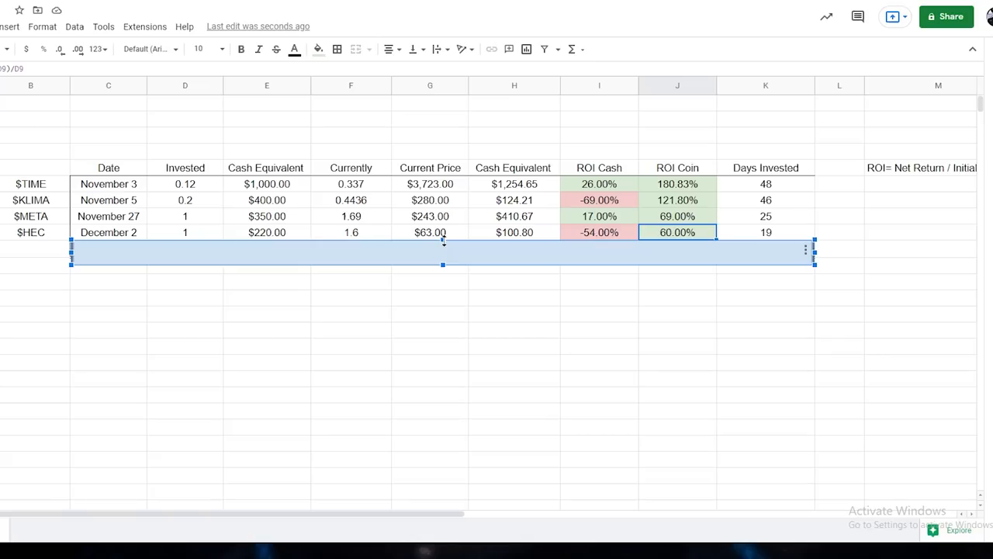
click(351, 346)
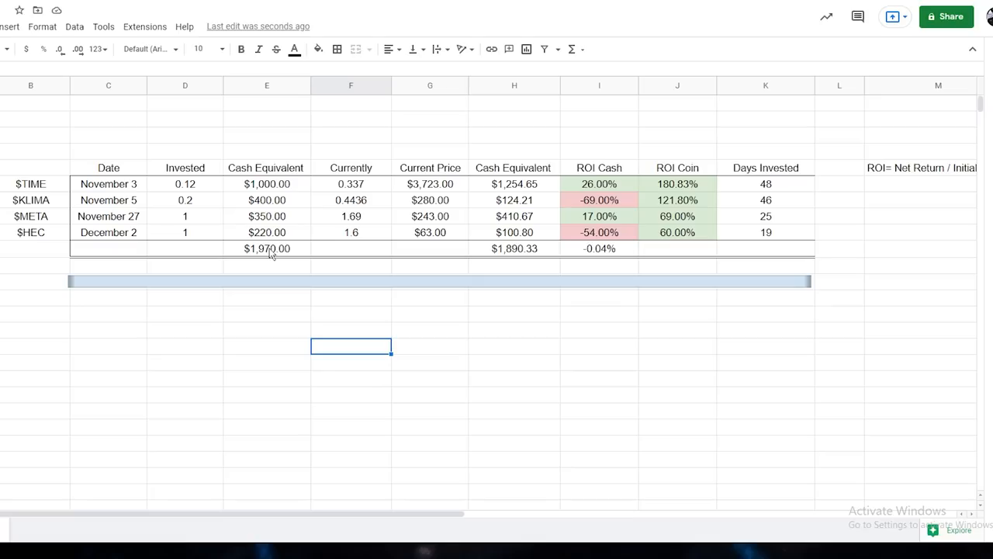
Check the totals row's $1,890.33 sum and -0.04% overall cash ROI formula
click(514, 248)
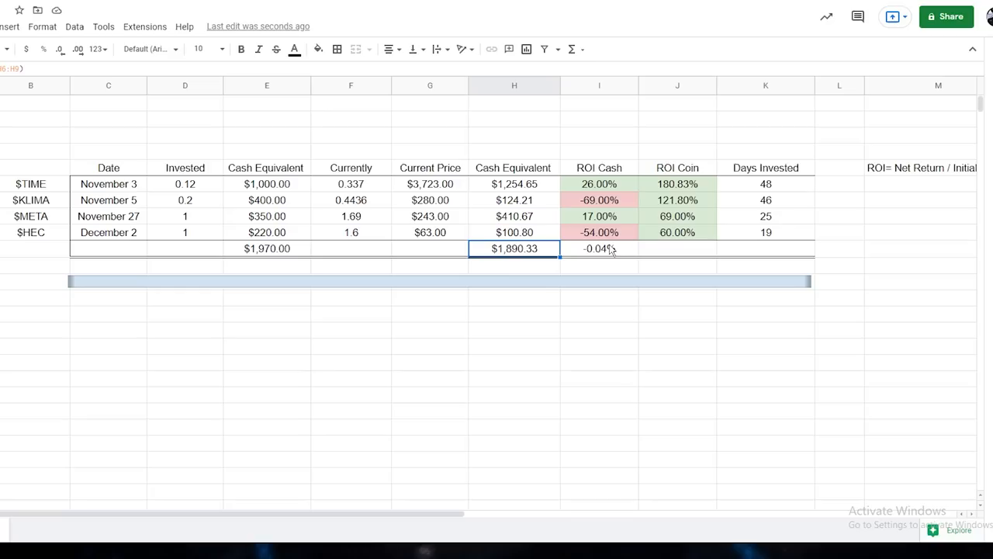
click(598, 248)
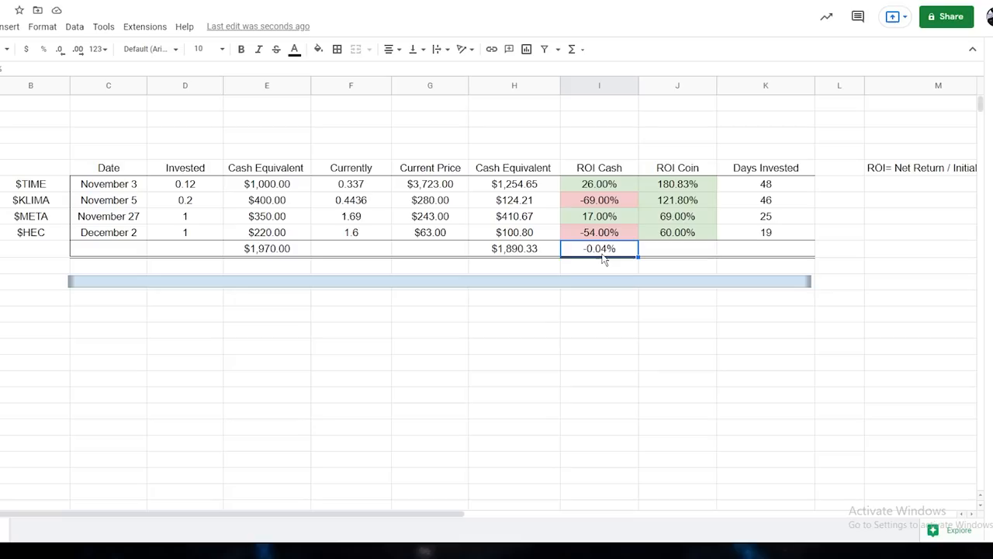
mouse_move(465, 377)
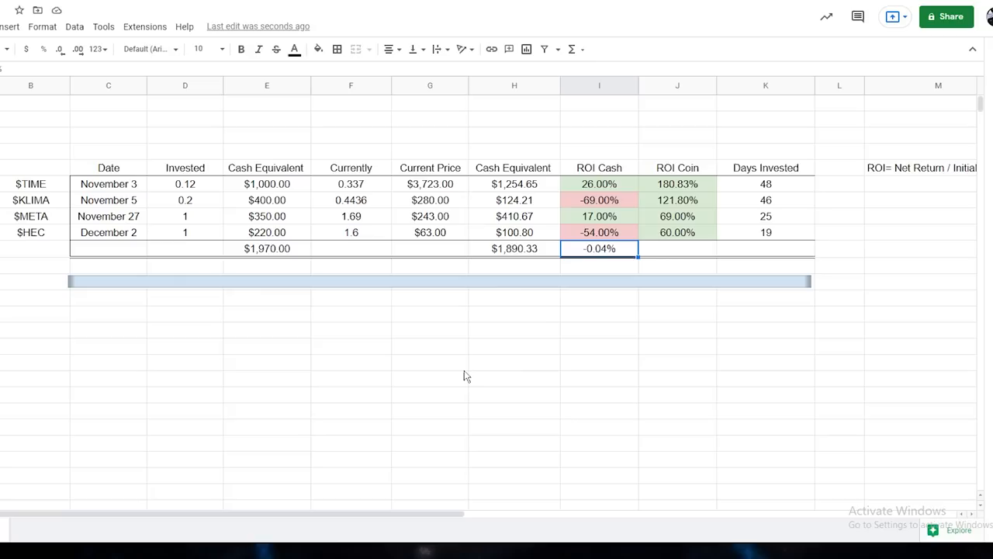